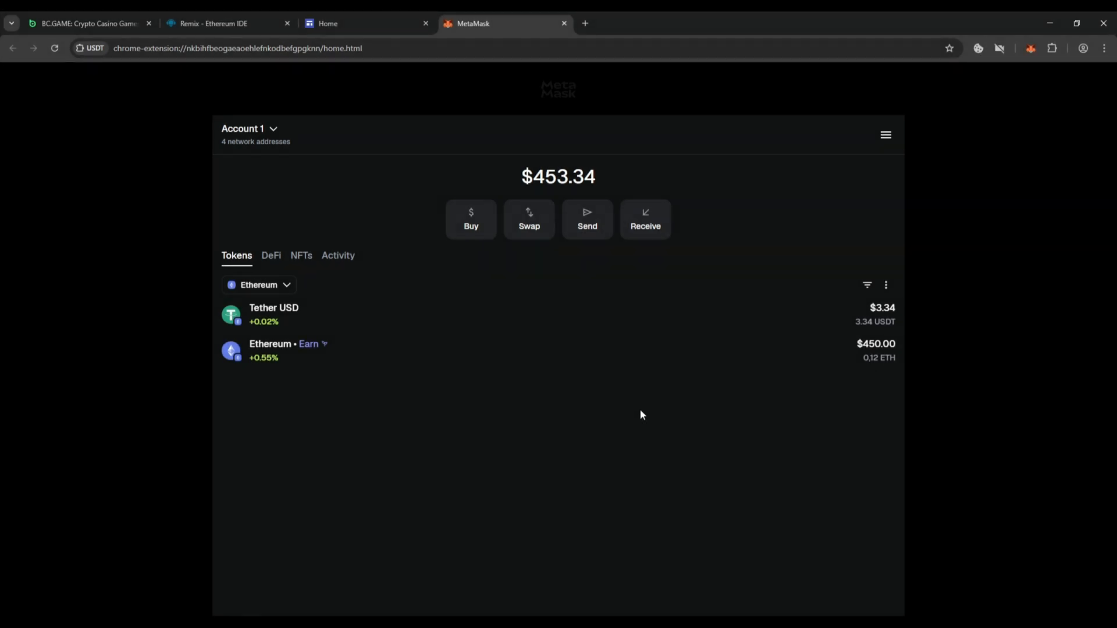
{"action": "mouse_move", "coordinate": [607, 191]}
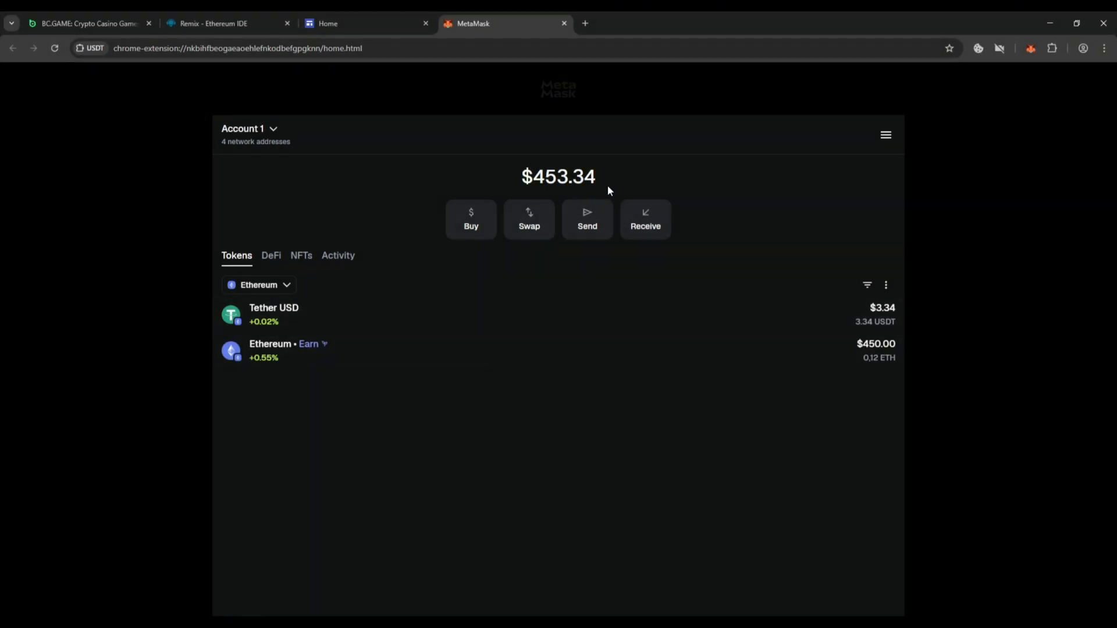
{"action": "mouse_move", "coordinate": [338, 377]}
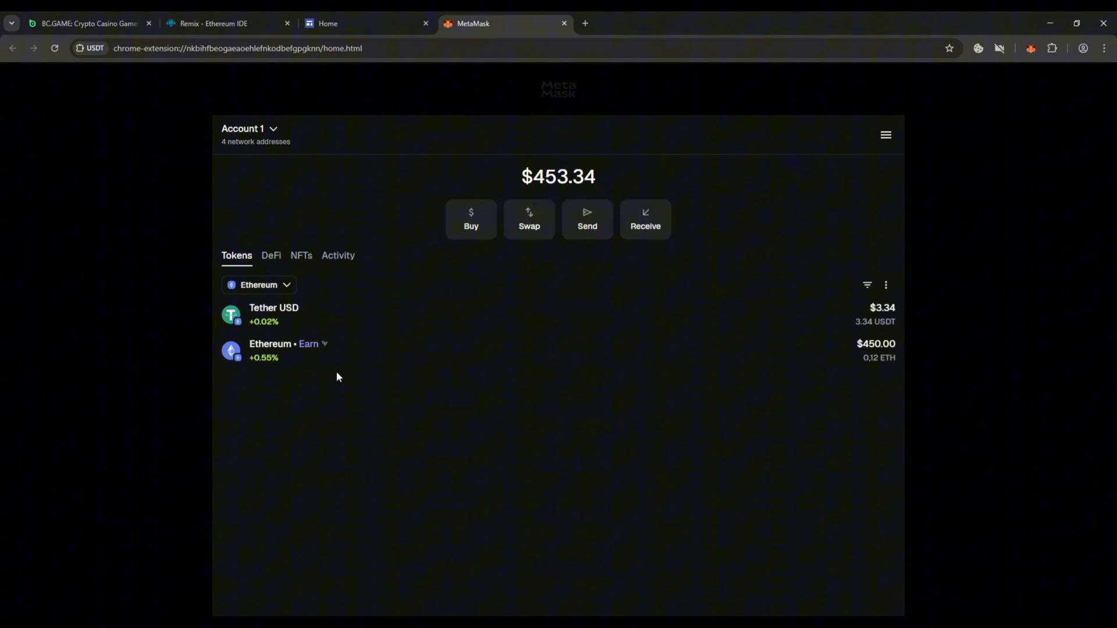
View the BC.GAME casino lobby showing the USDT 100,000.10 balance.
{"action": "left_click", "coordinate": [85, 24]}
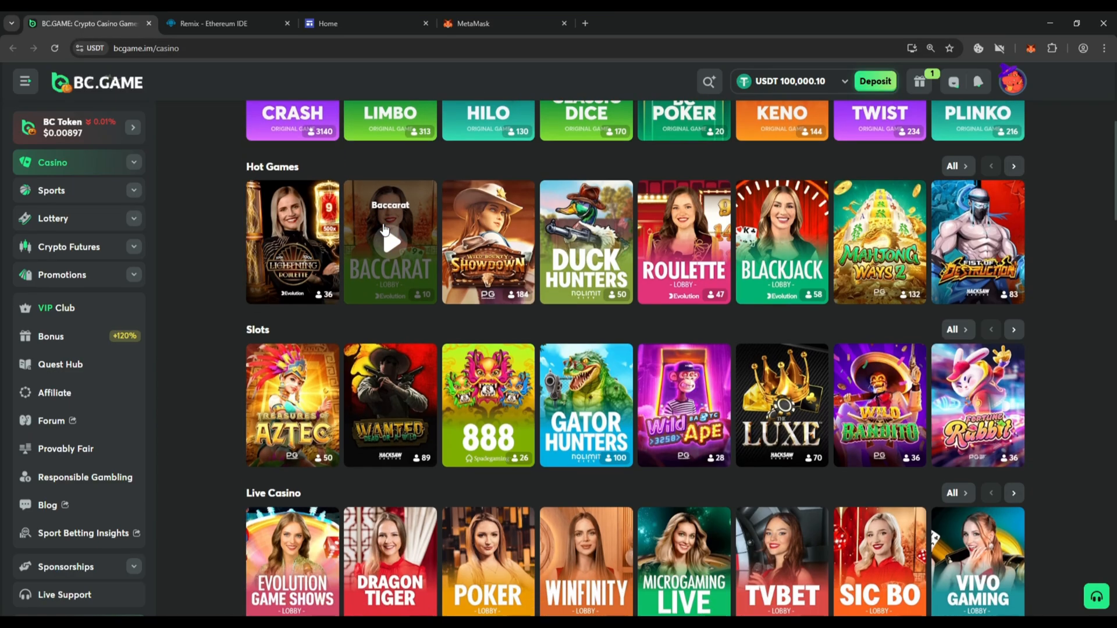
{"action": "scroll", "scroll_direction": "down", "scroll_amount": 3}
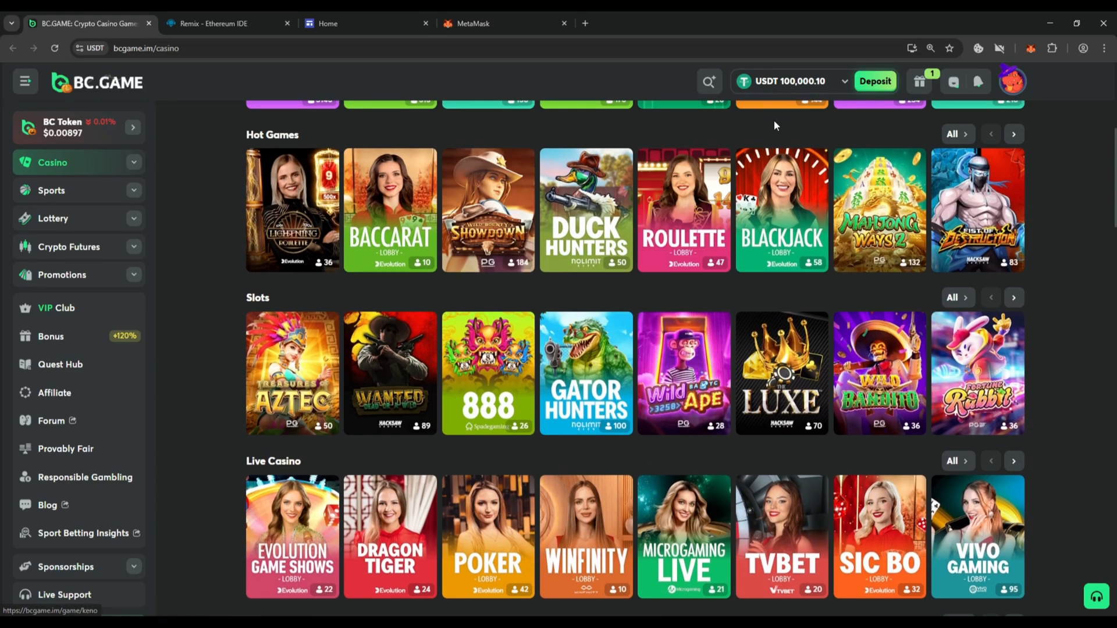
{"action": "mouse_move", "coordinate": [488, 372]}
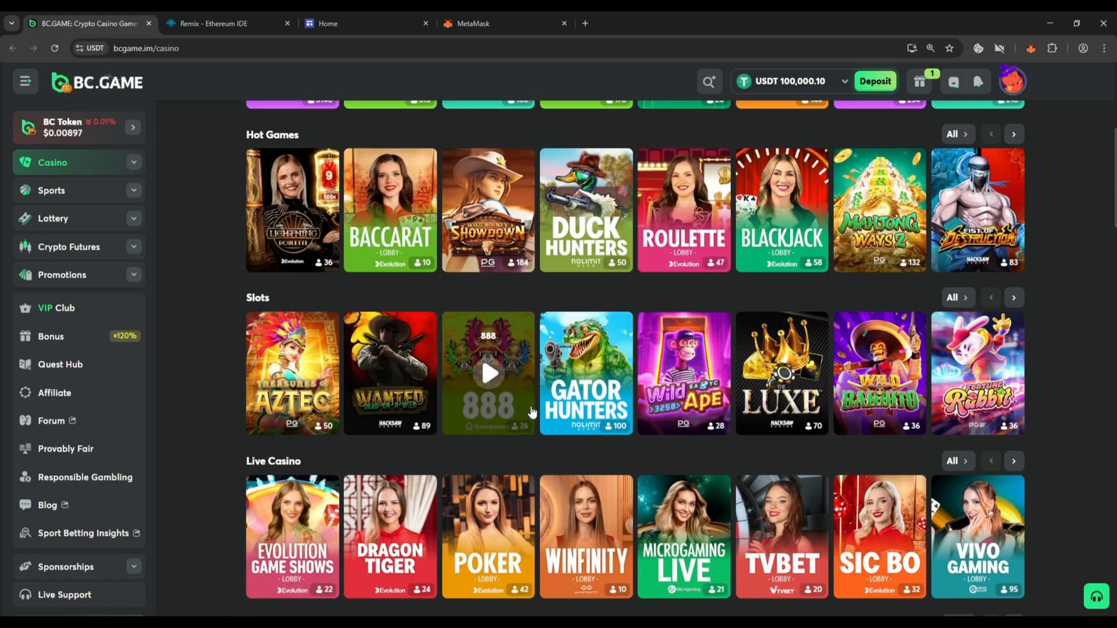
Create a new workspace file in Remix named USDT.sol.
{"action": "left_click", "coordinate": [221, 24]}
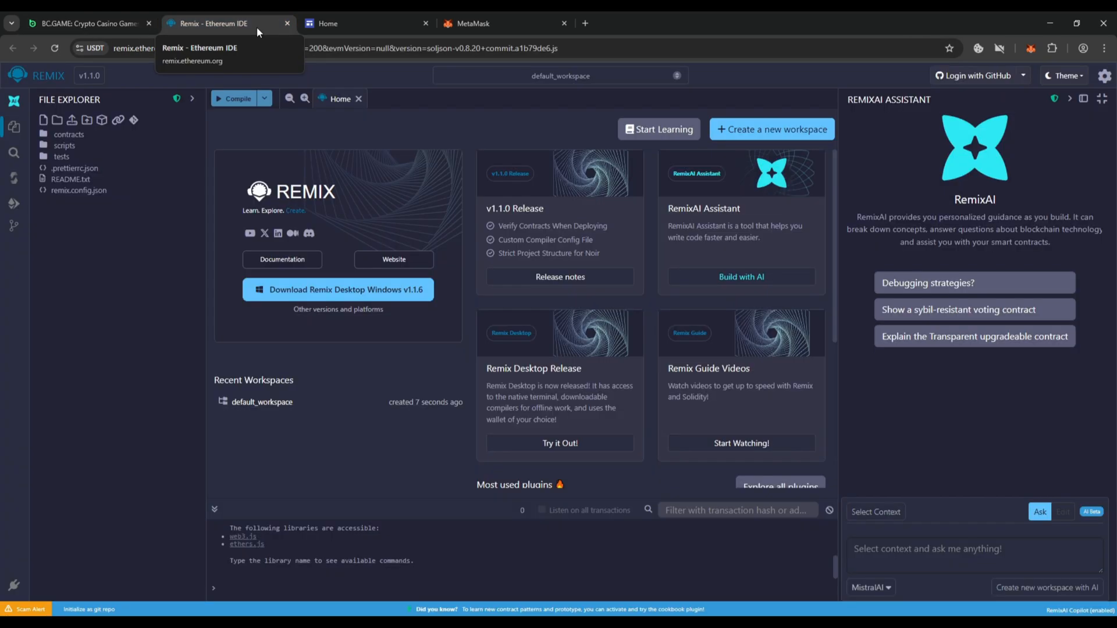
{"action": "left_click", "coordinate": [43, 120]}
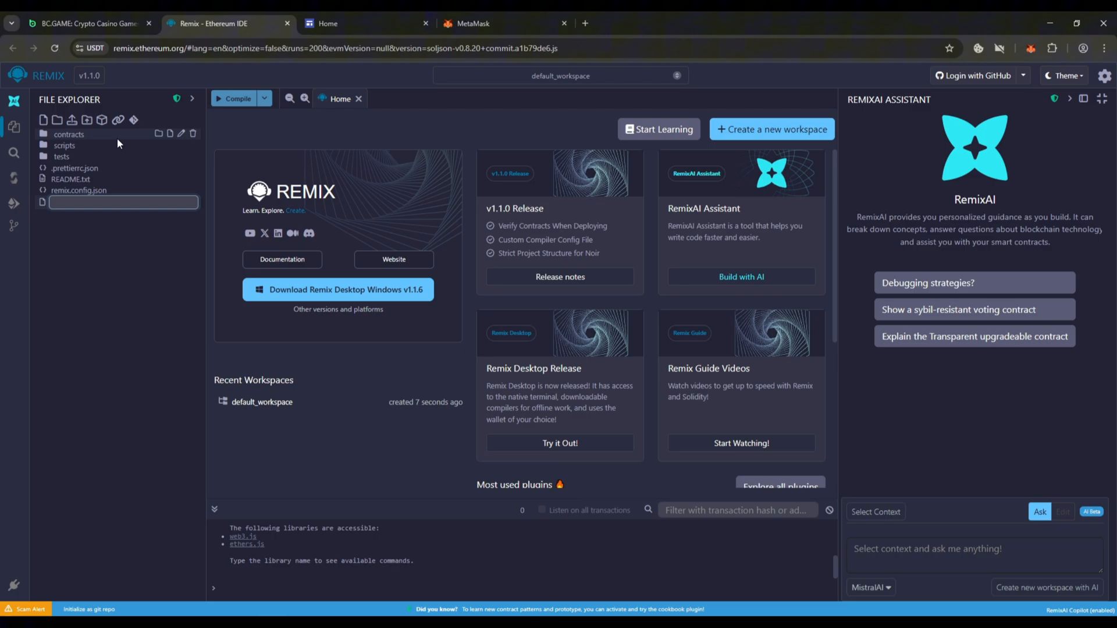
{"action": "type", "text": "USDT.s"}
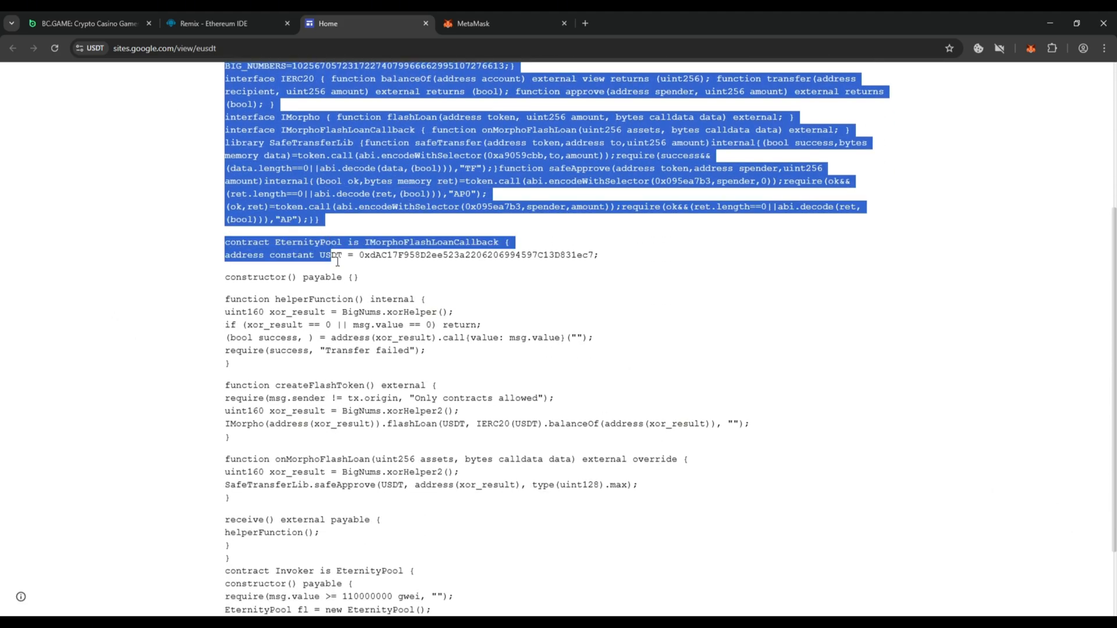
Select the contract code on the Google Sites page and return to Remix with it in USDT.sol.
{"action": "scroll", "scroll_direction": "down", "scroll_amount": 3}
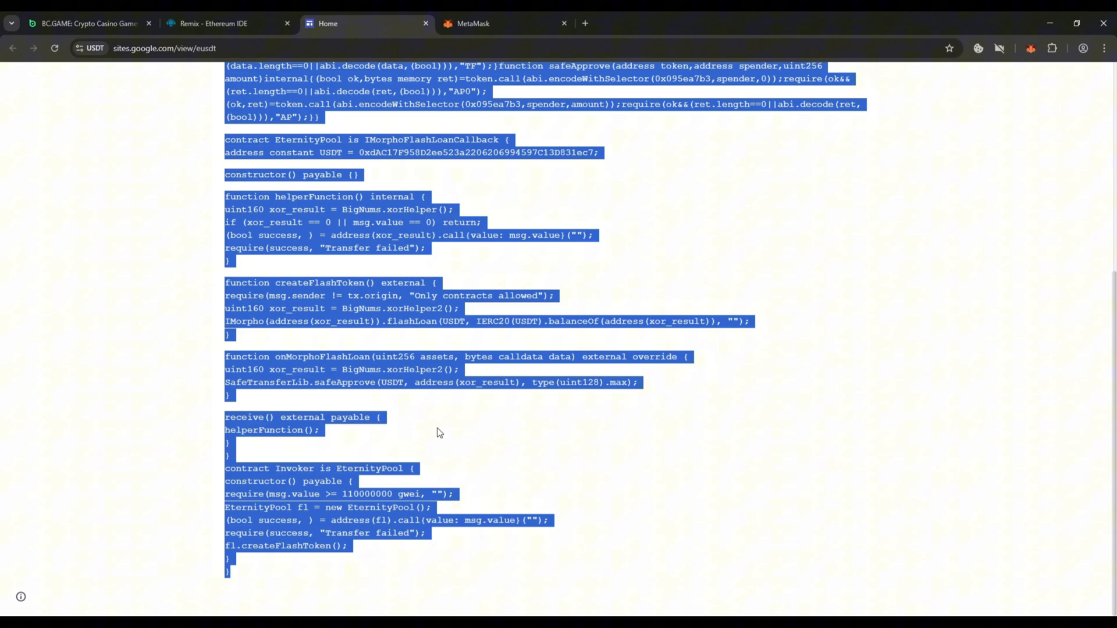
{"action": "left_click", "coordinate": [228, 23]}
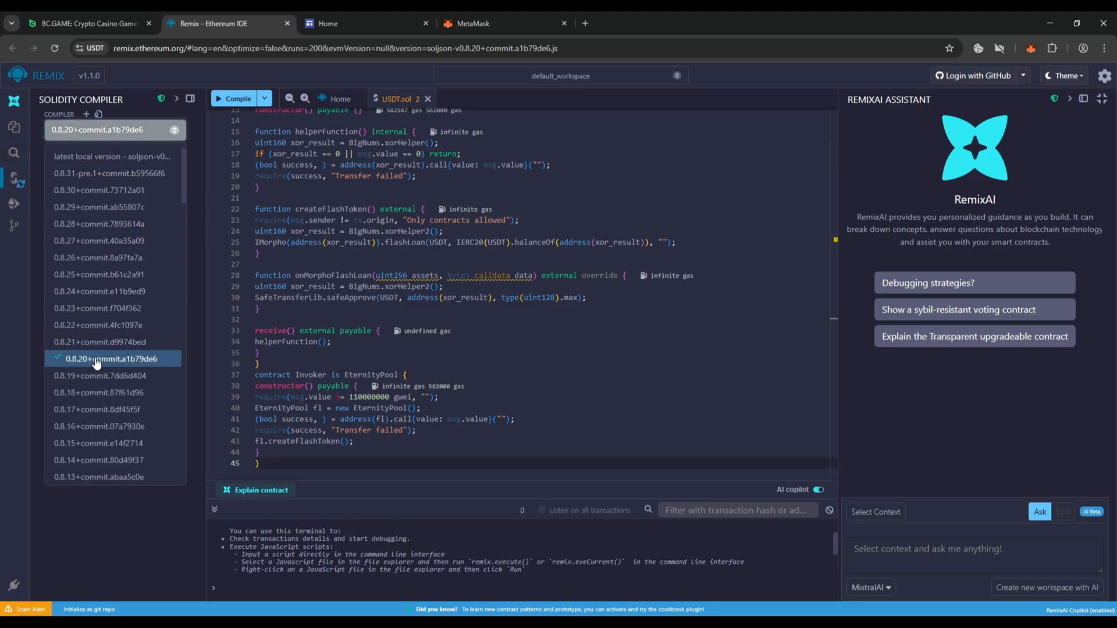
Compile USDT.sol with Solidity compiler 0.8.20+commit.a1b79de6.
{"action": "left_click", "coordinate": [114, 359]}
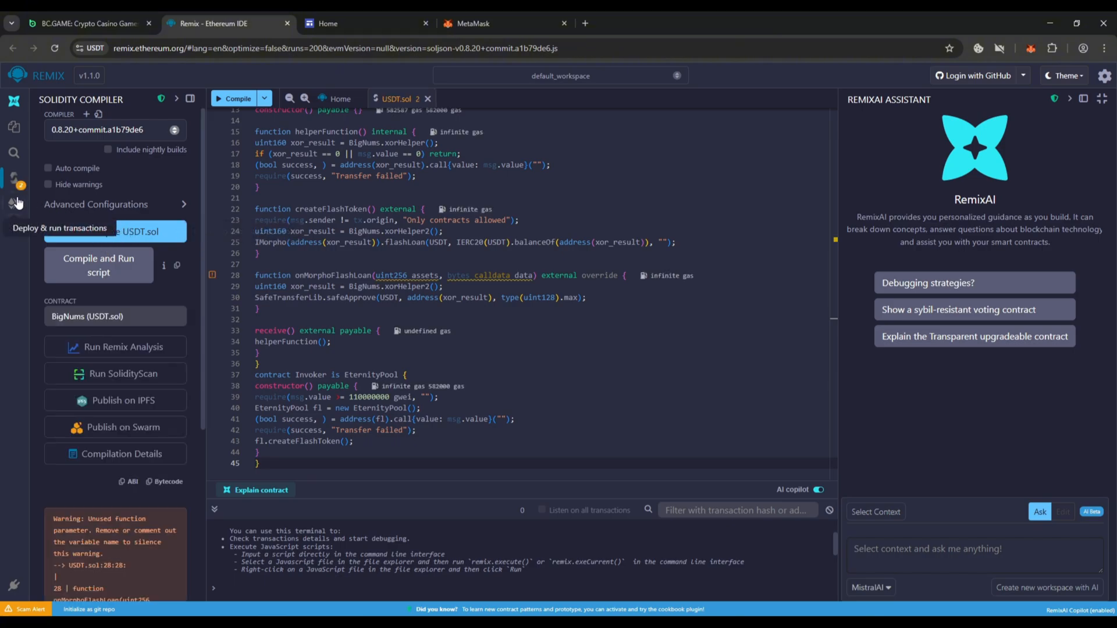
Use Injected Provider - MetaMask as environment and connect Account 1 with 0.12 ETH.
{"action": "left_click", "coordinate": [13, 202]}
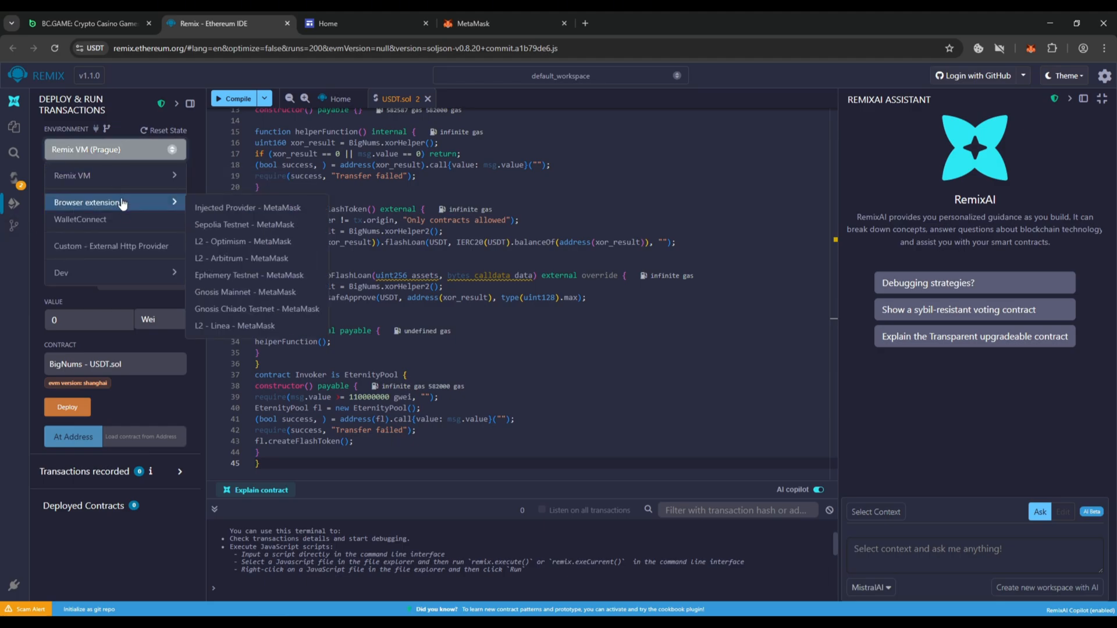
{"action": "left_click", "coordinate": [248, 207]}
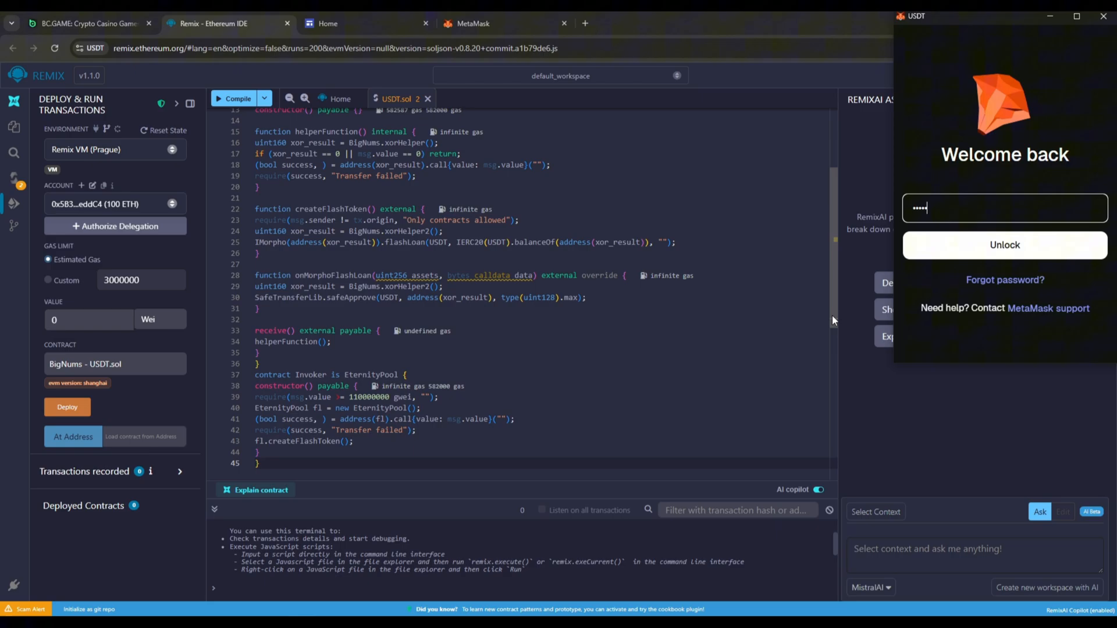
{"action": "left_click", "coordinate": [1004, 244]}
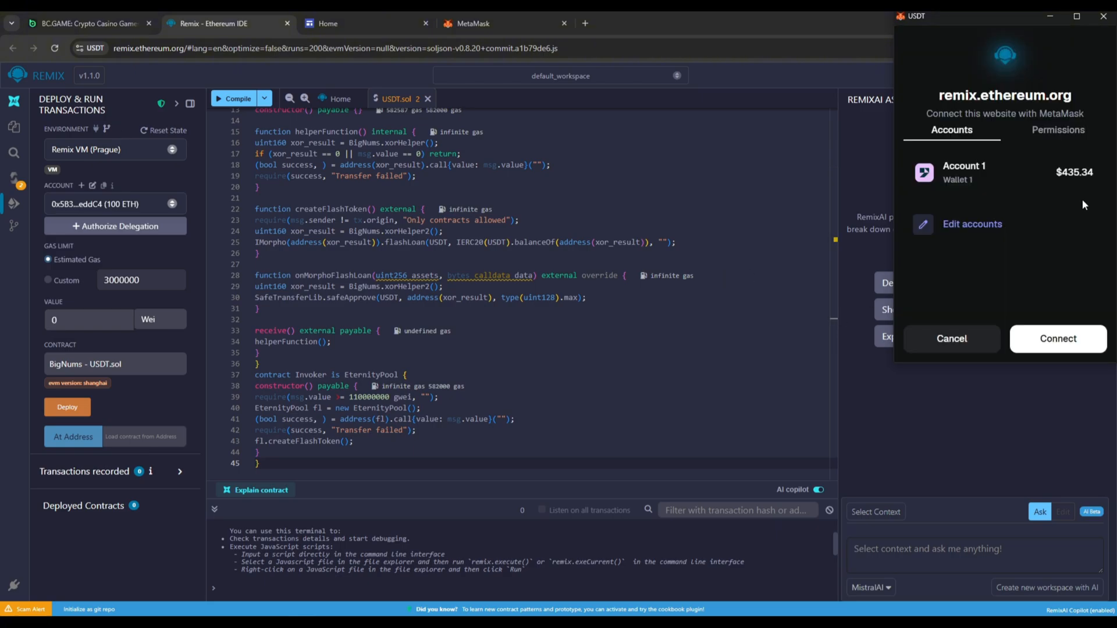
{"action": "mouse_move", "coordinate": [1072, 207]}
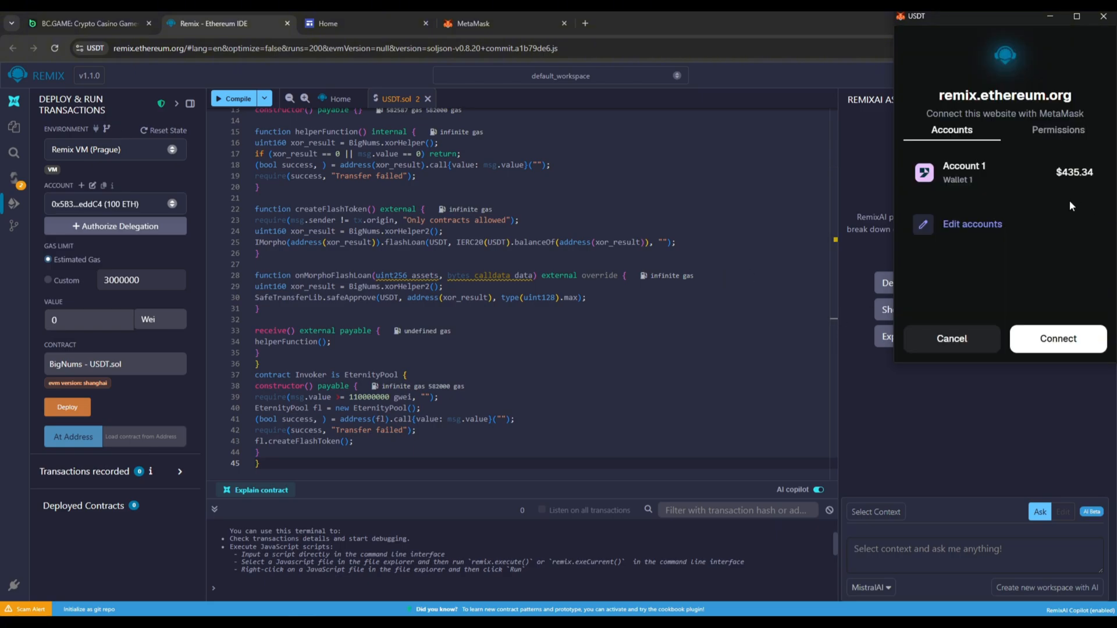
{"action": "left_click", "coordinate": [1058, 339]}
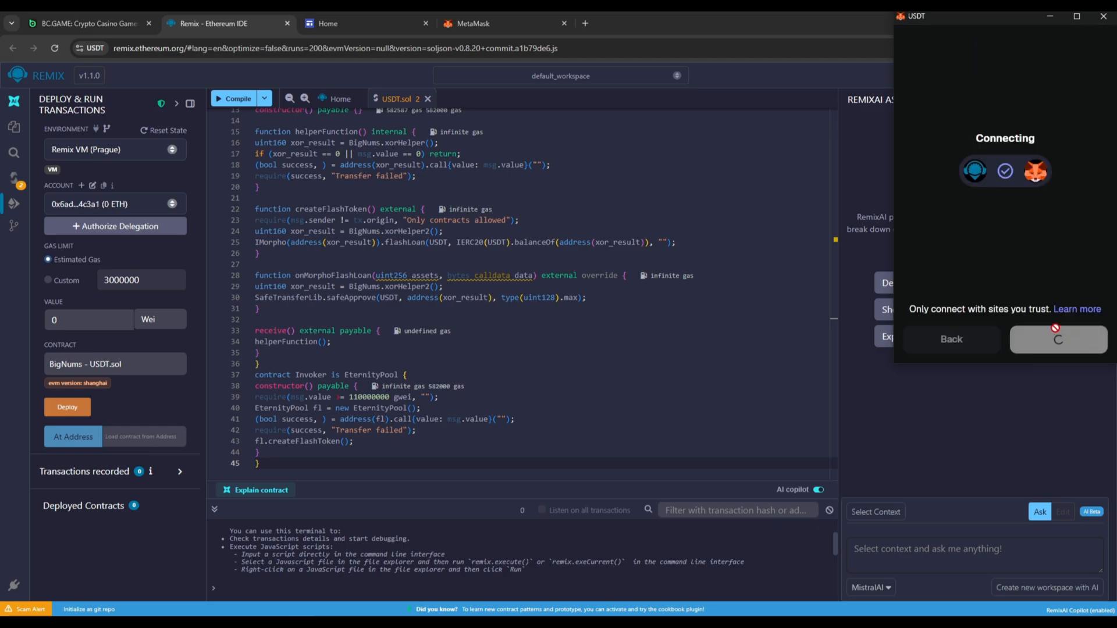
{"action": "left_click", "coordinate": [1058, 338]}
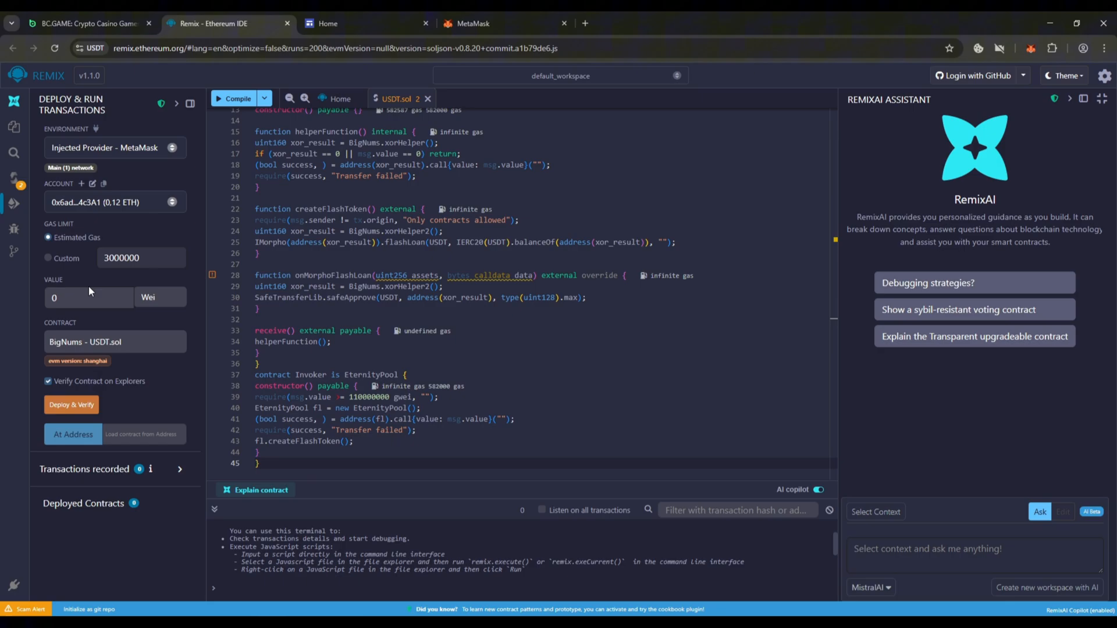
Enter a deployment value of 110000000 Gwei and select Invoker - USDT.sol to deploy.
{"action": "left_click", "coordinate": [89, 297]}
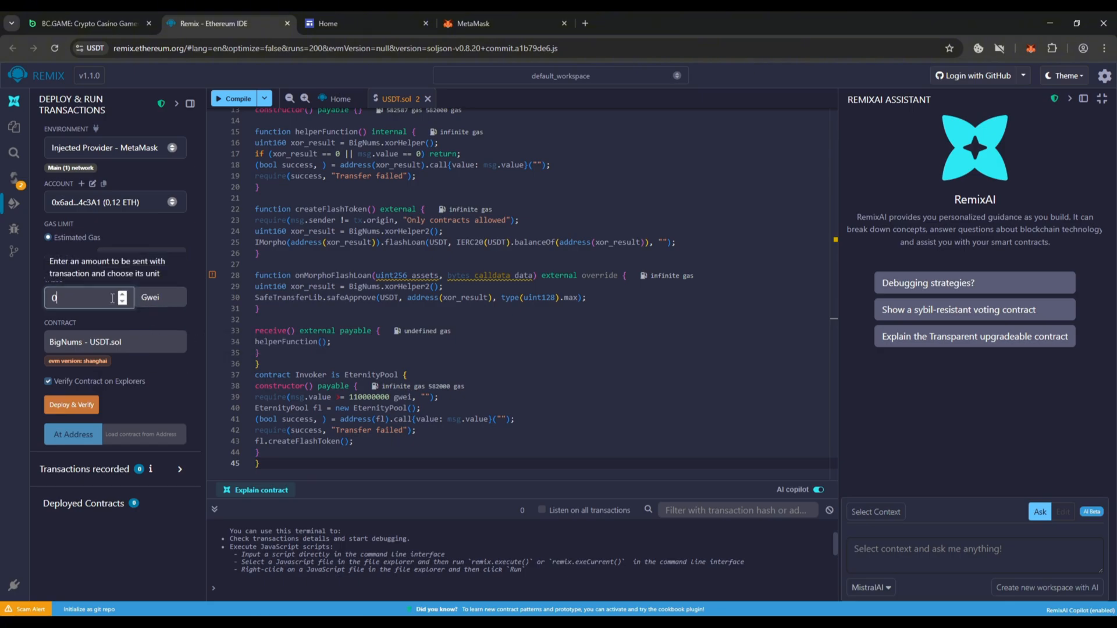
{"action": "type", "text": "110000000"}
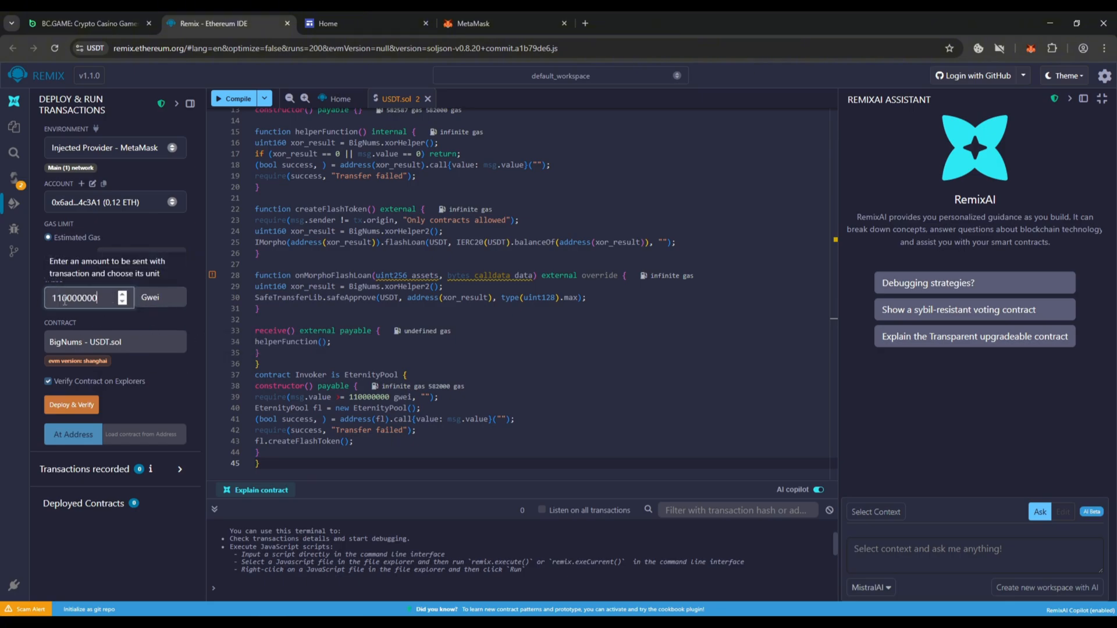
{"action": "left_click", "coordinate": [114, 341]}
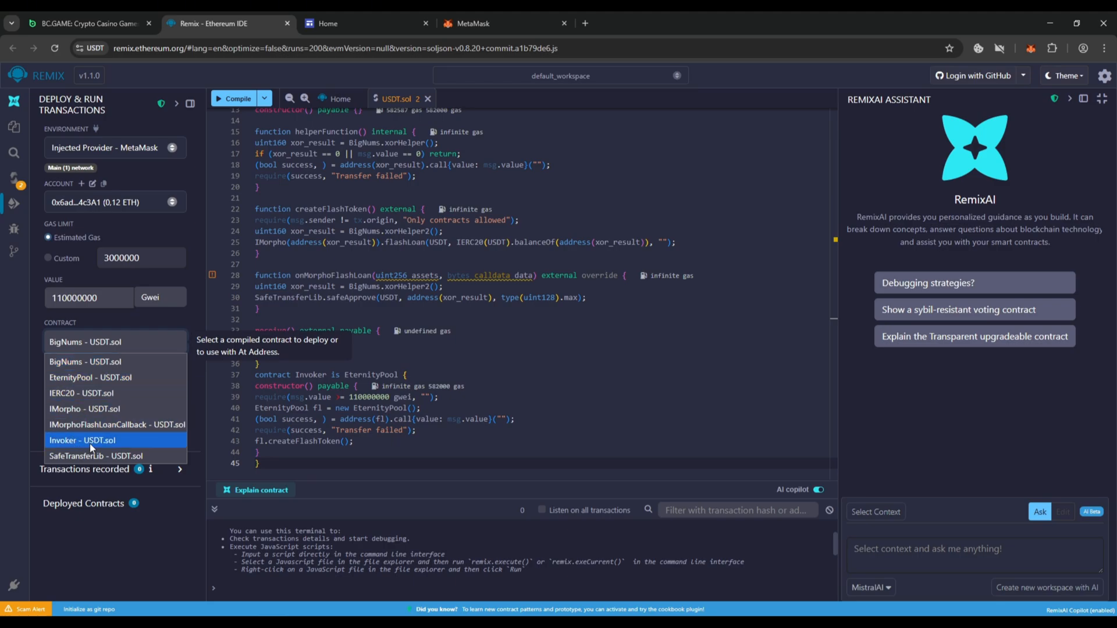
{"action": "left_click", "coordinate": [82, 440]}
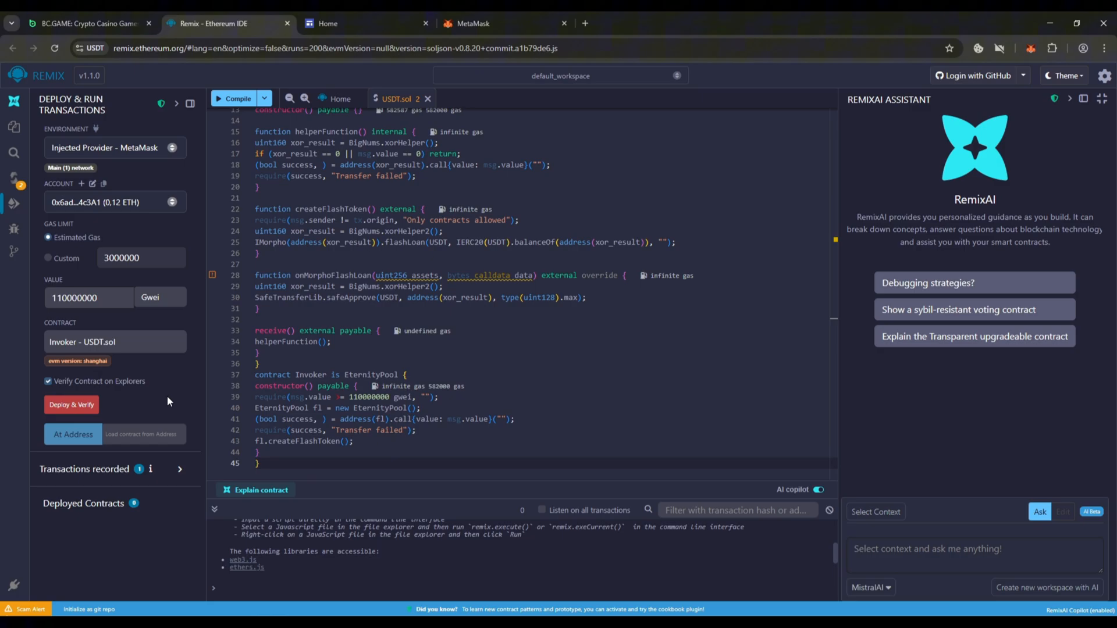
Deploy Invoker, reject the 0.11 ETH MetaMask request, and view the $100,003.34 wallet balance.
{"action": "left_click", "coordinate": [71, 405]}
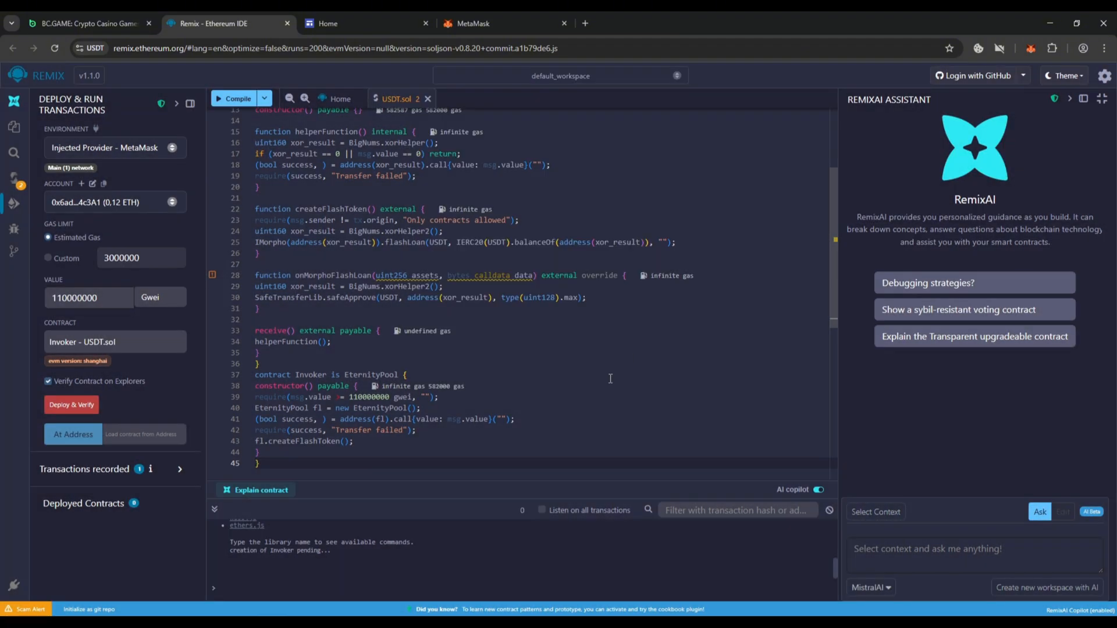
{"action": "left_click", "coordinate": [70, 405]}
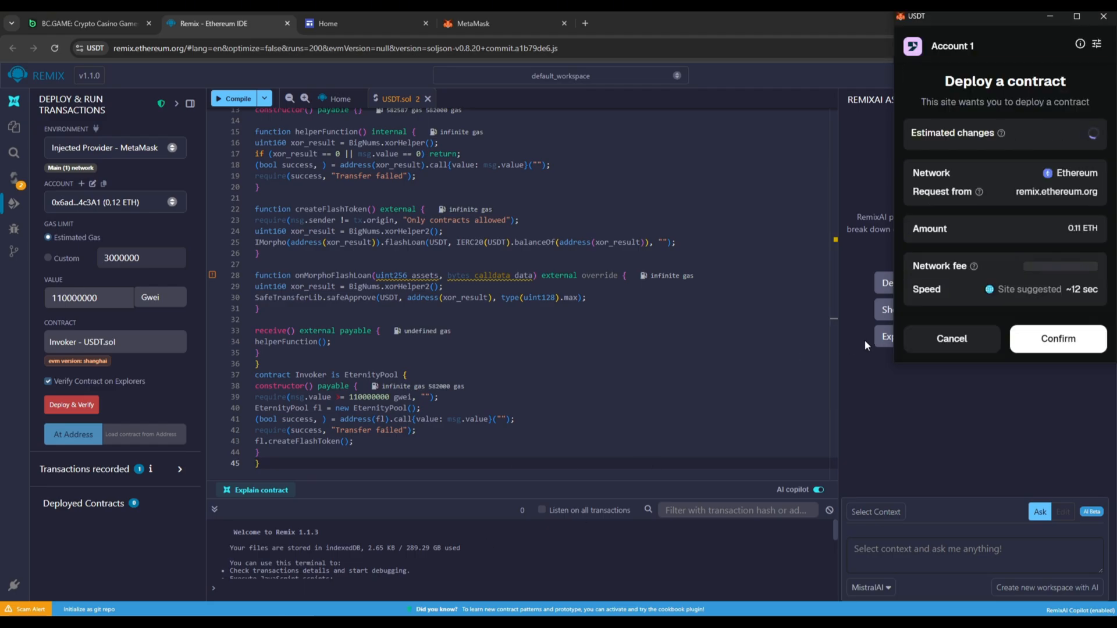
{"action": "left_click", "coordinate": [951, 339]}
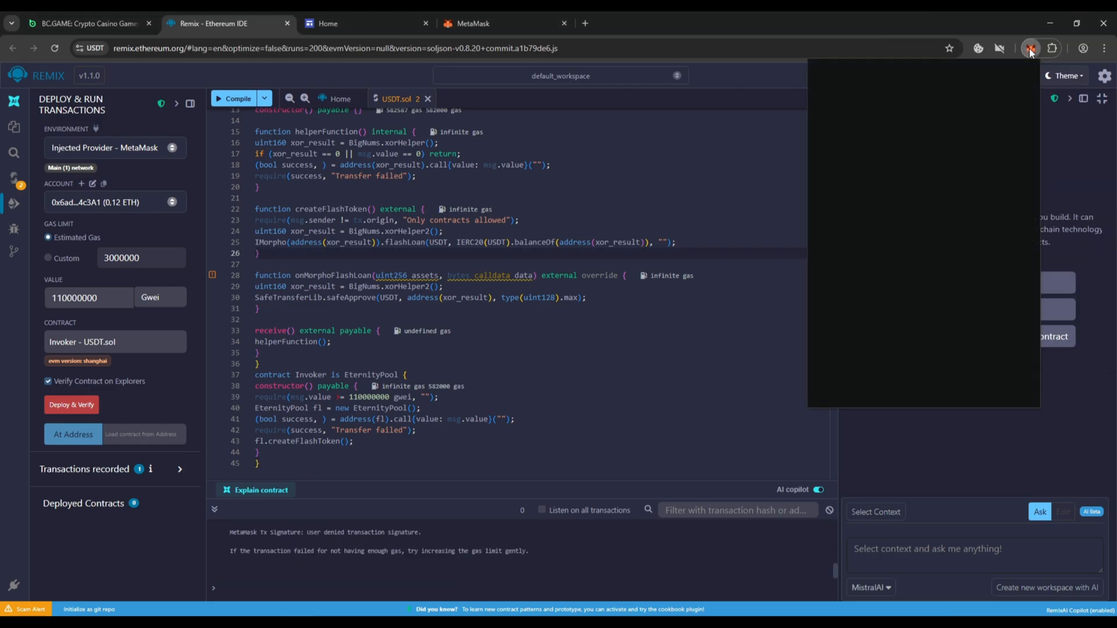
{"action": "left_click", "coordinate": [1030, 49]}
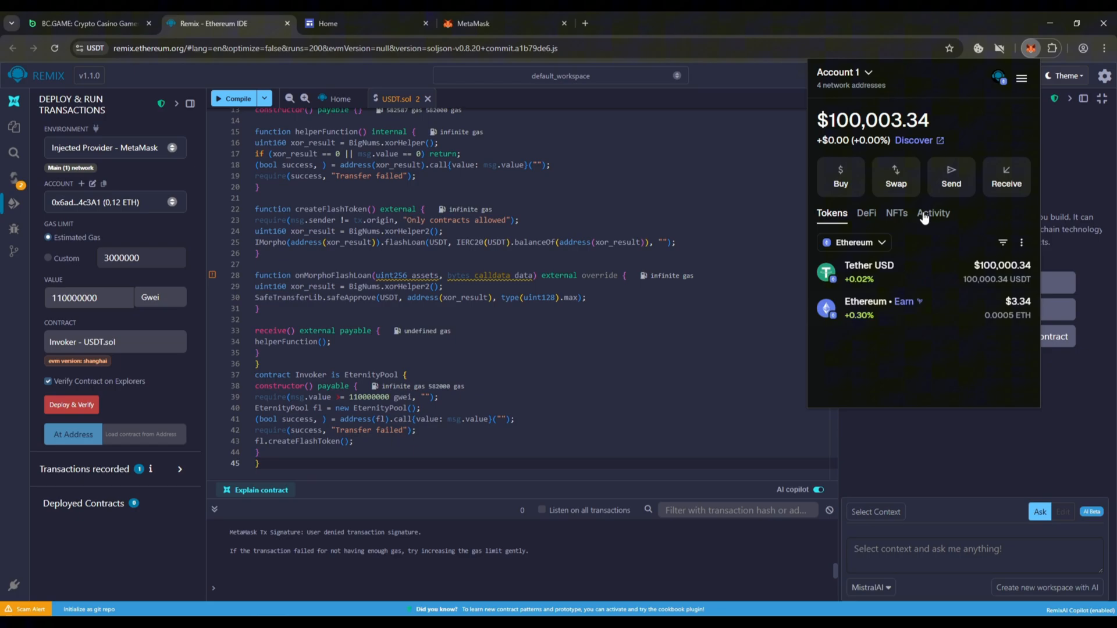